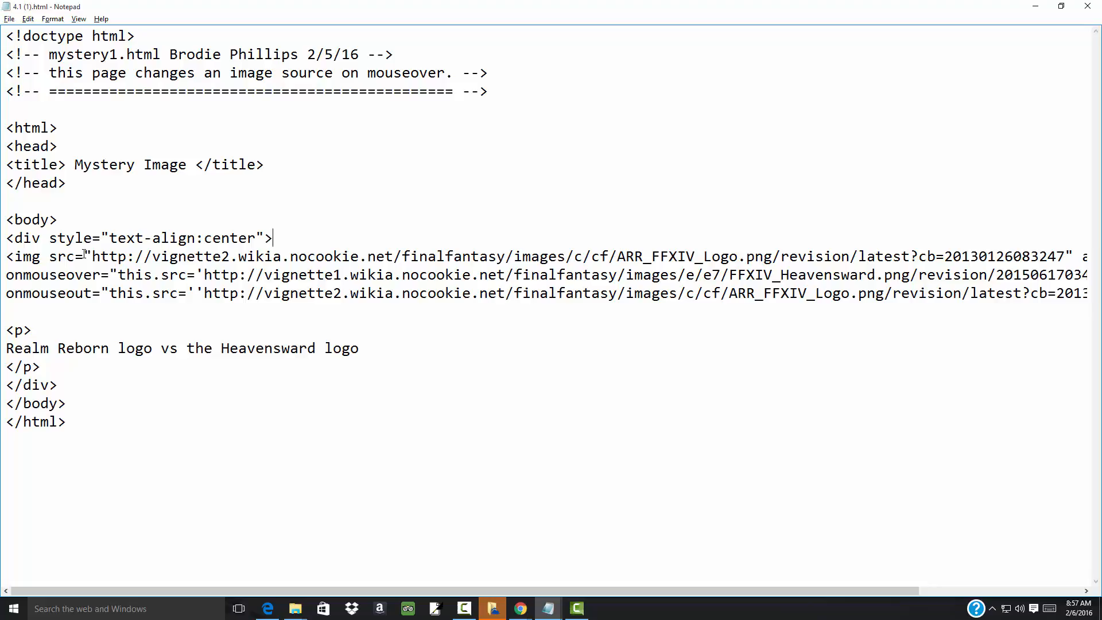
Step: Delete the duplicate ' following onmouseout="this.src= so the hover URL has one quote
double_click(87, 257)
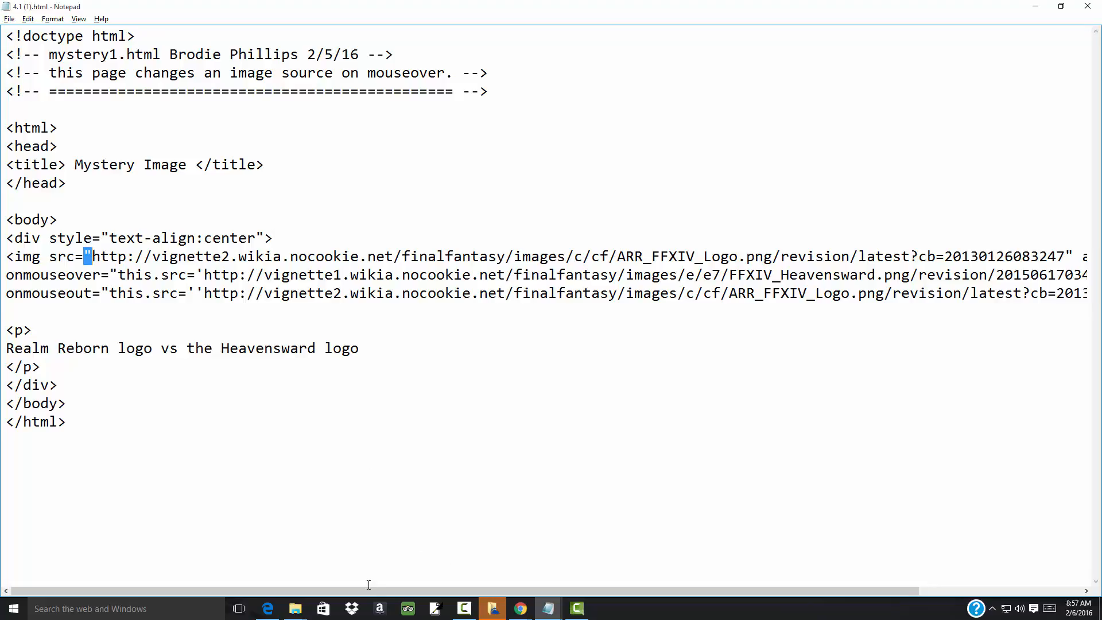
scroll("right", 3)
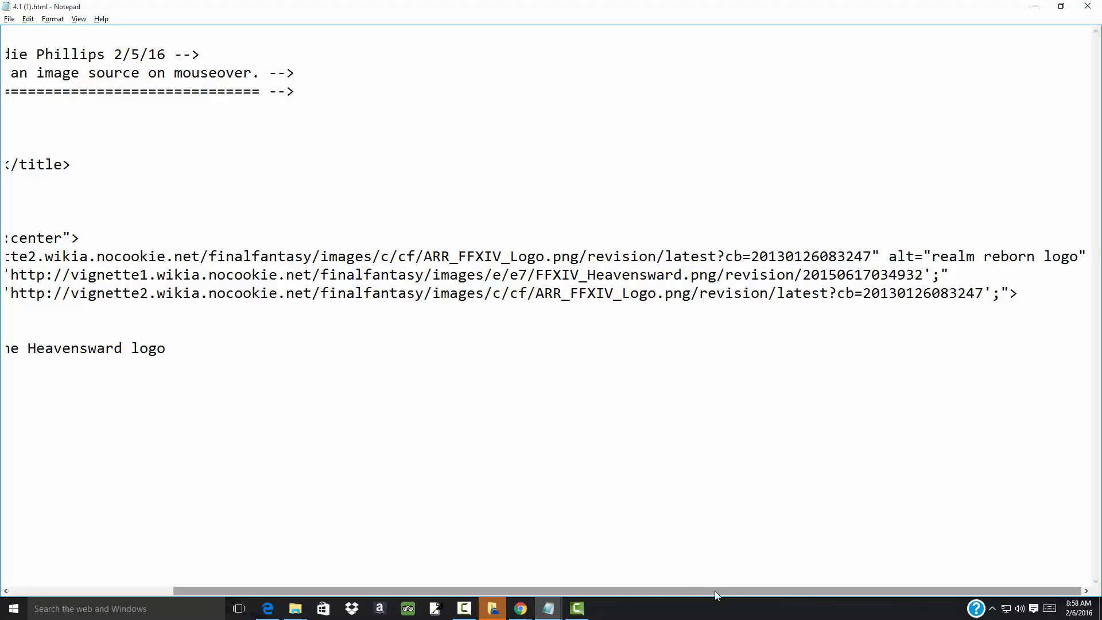
scroll("left", 3)
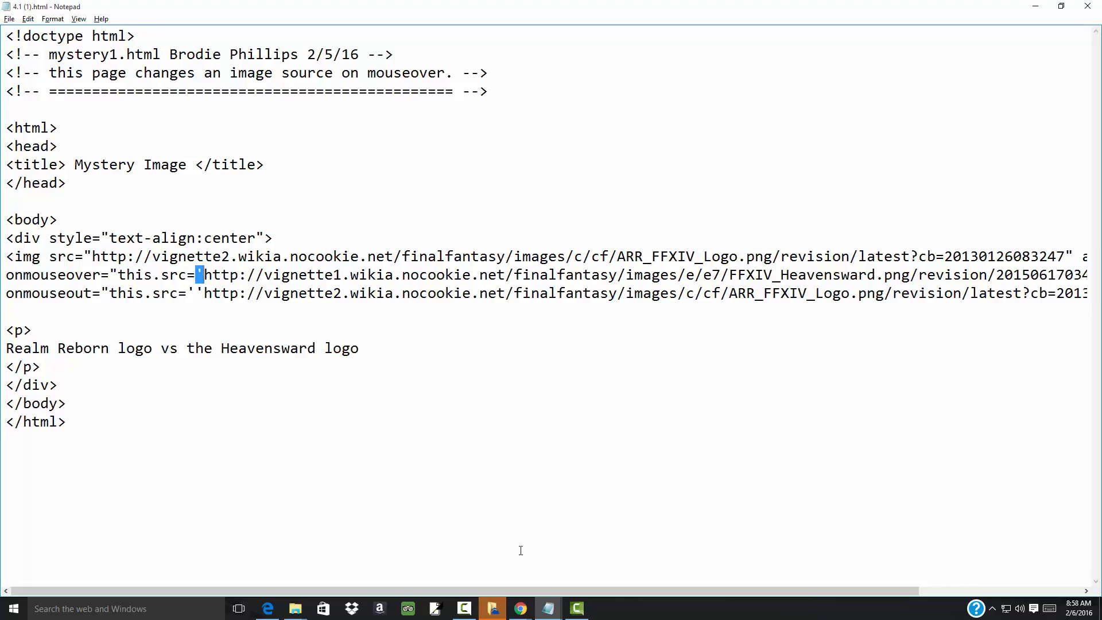
scroll("right", 3)
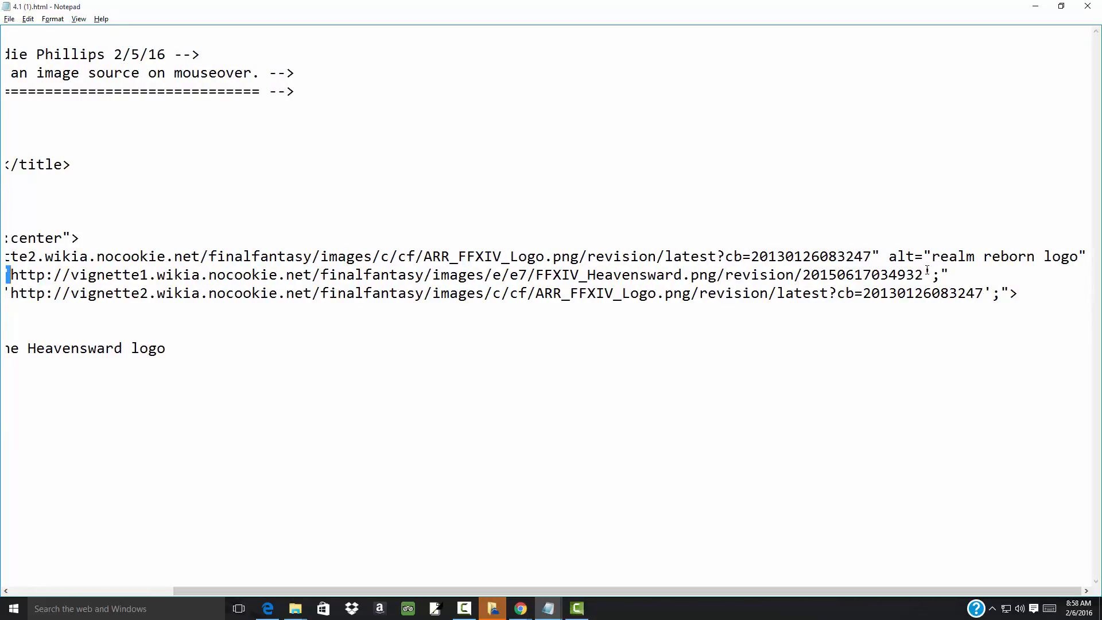
left_click(928, 275)
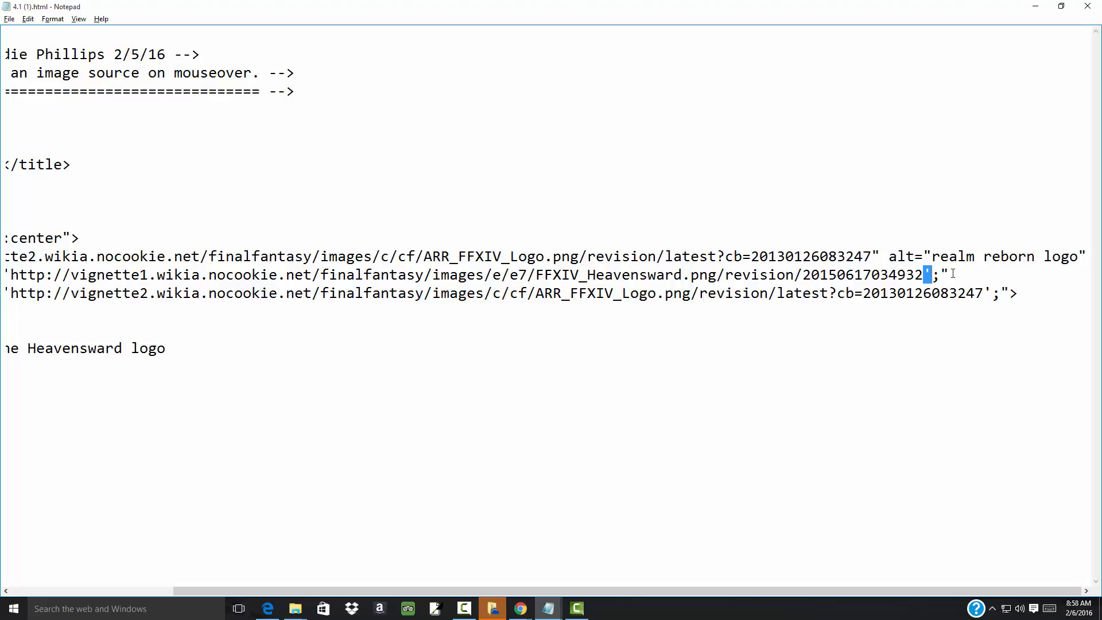
scroll("right", 3)
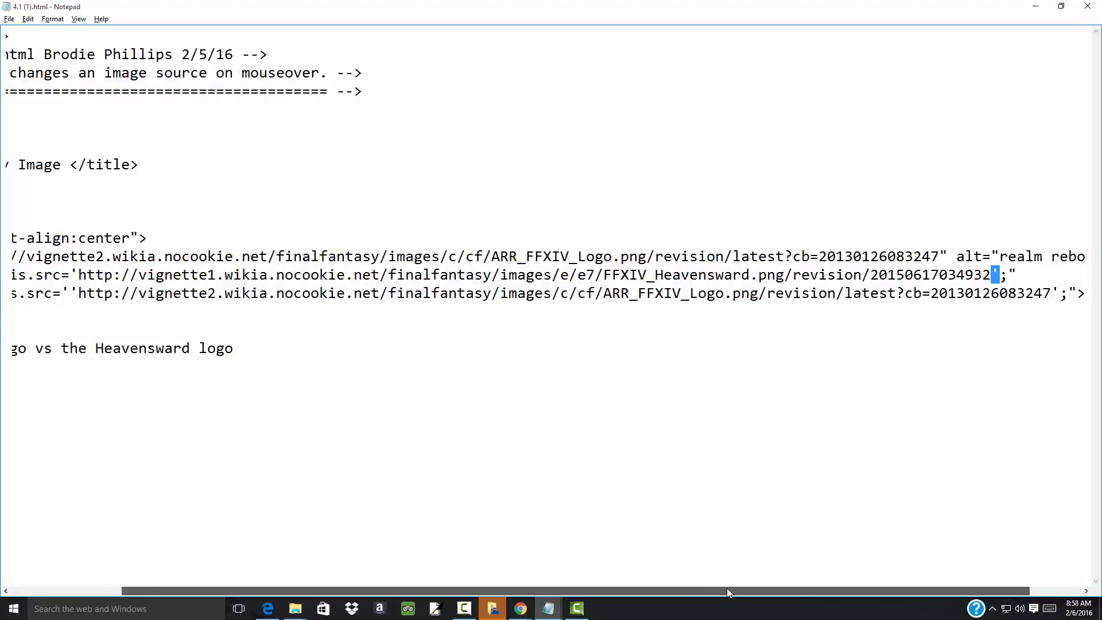
scroll("left", 3)
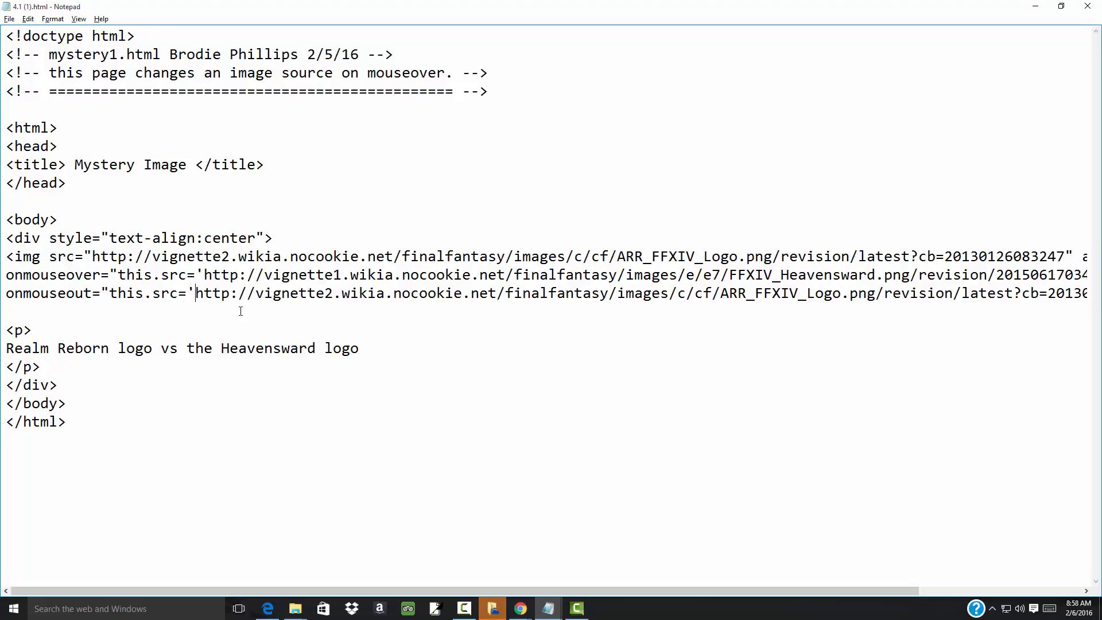
left_click(9, 19)
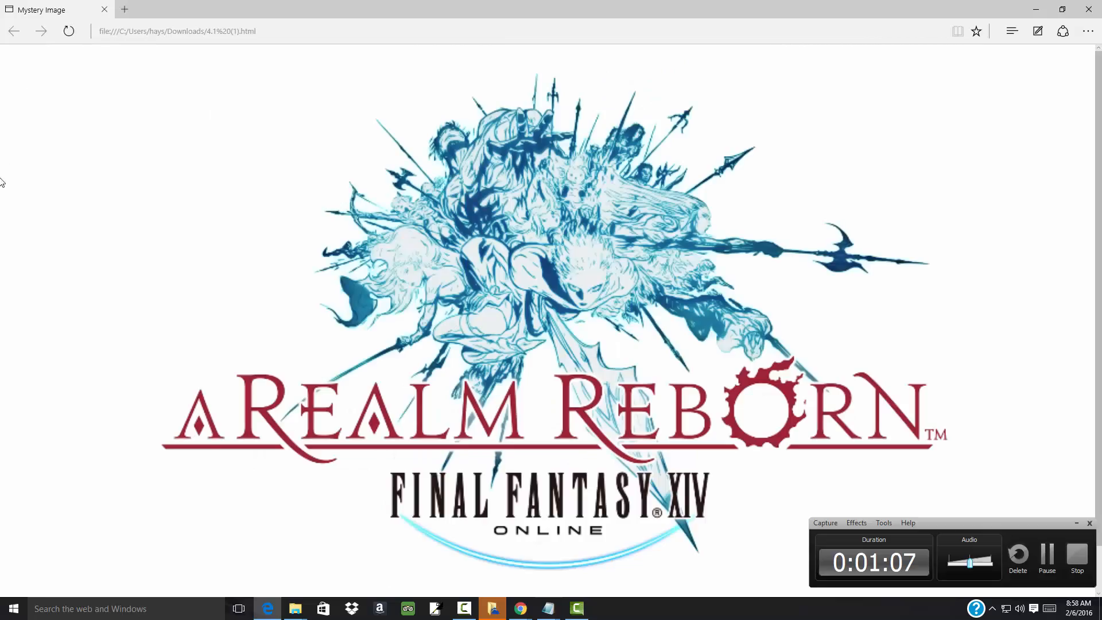
mouse_move(282, 244)
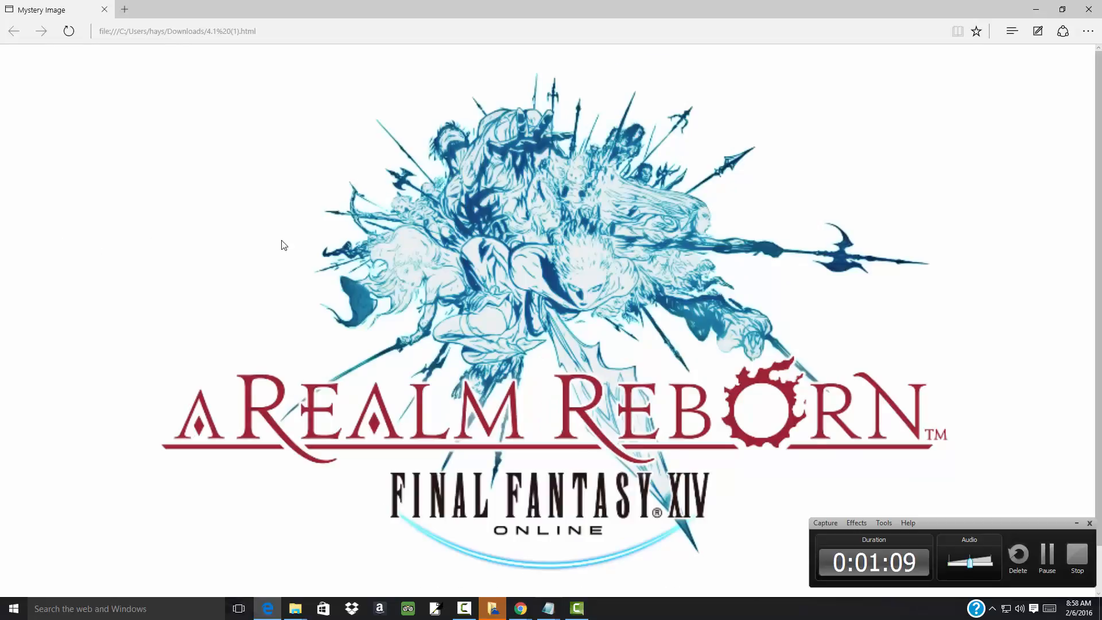